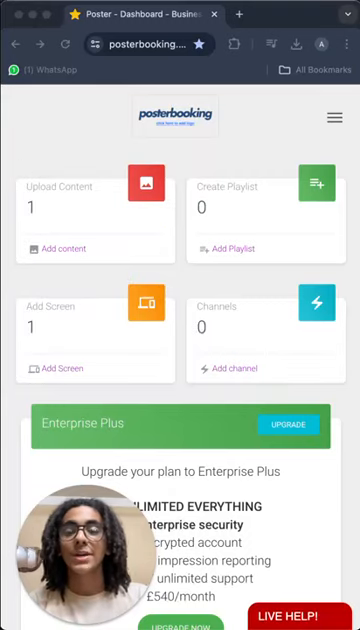
pyautogui.moveTo(184, 172)
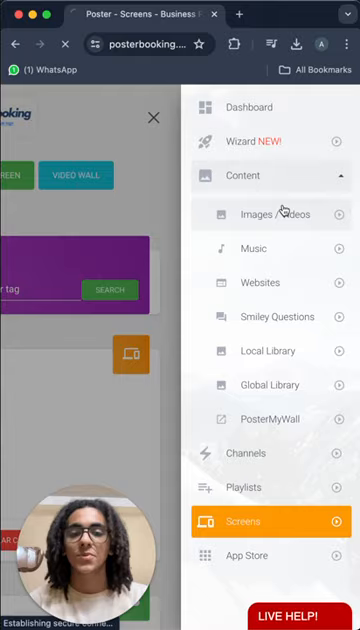
# - Go to the Playlists page, which currently lists no playlists
pyautogui.click(272, 214)
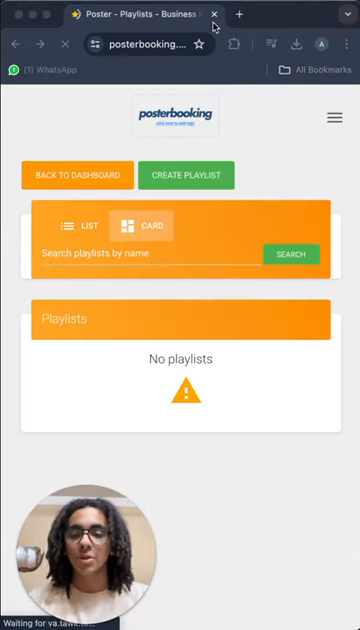
# - Create a new playlist named 'Amenities' and confirm it is added
pyautogui.click(184, 176)
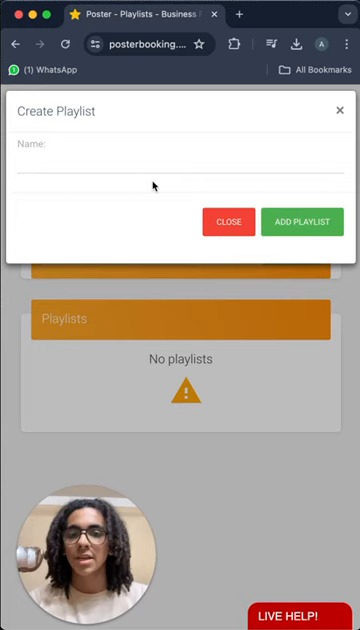
pyautogui.write('Amenities')
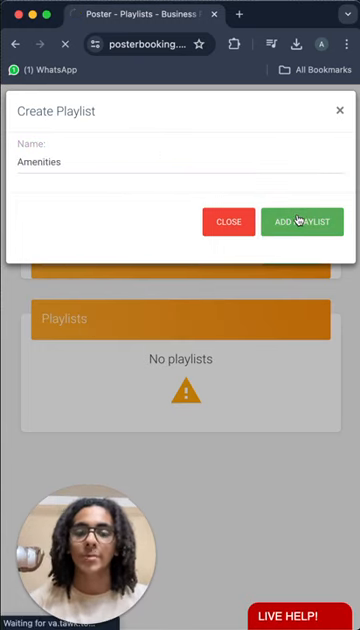
pyautogui.click(300, 220)
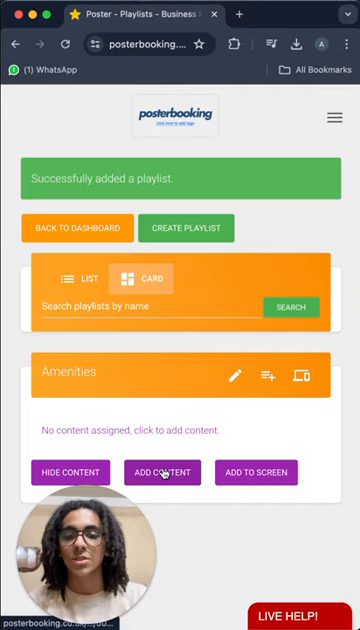
# - Add the hotel image to the Amenities playlist and go to the Screens page
pyautogui.click(162, 472)
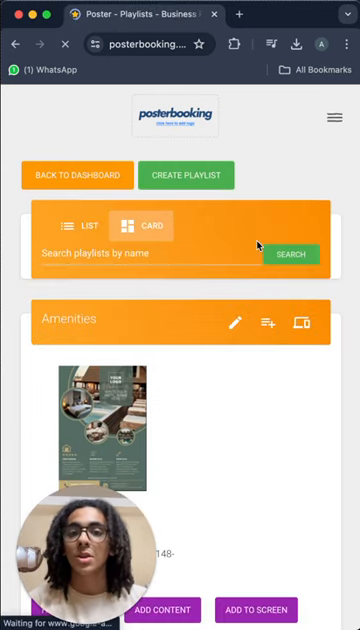
pyautogui.click(336, 118)
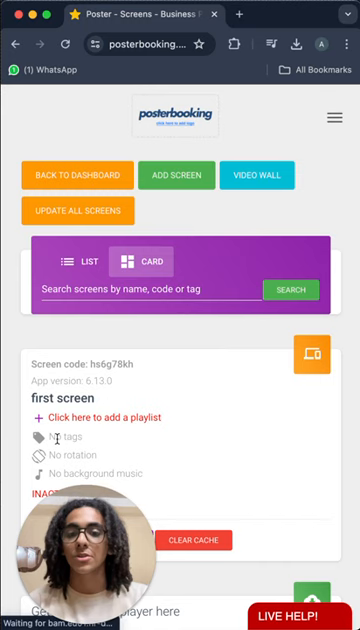
# - Assign the Amenities playlist to the 'first screen' and save
pyautogui.scroll(-3)
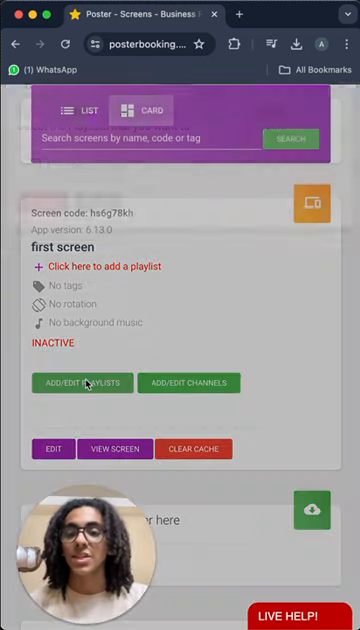
pyautogui.click(84, 382)
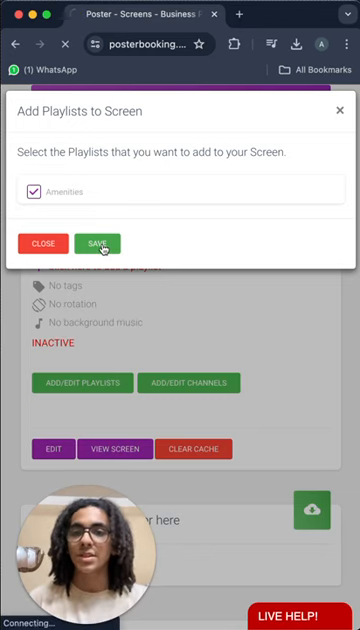
pyautogui.click(96, 244)
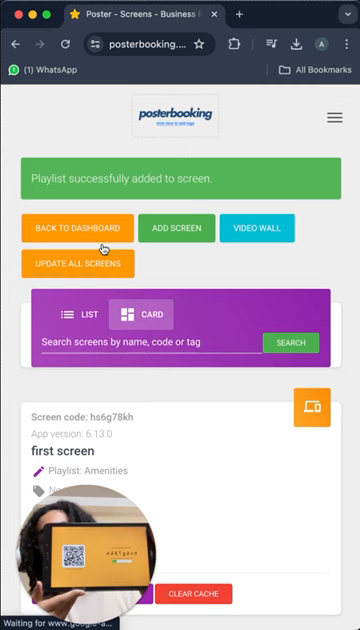